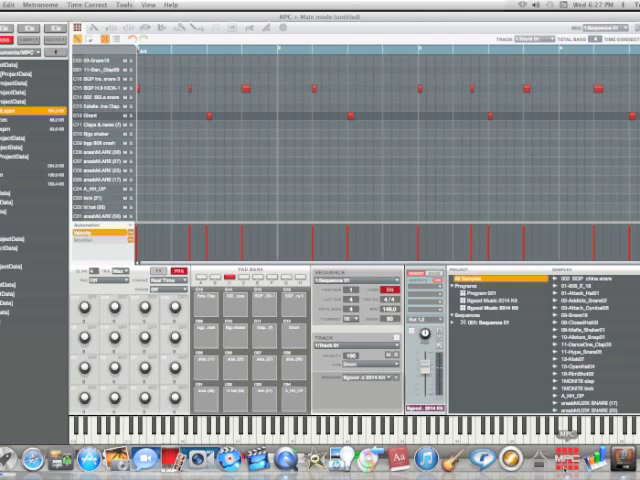
- Explode the recorded drum track so its notes land on separate instrument tracks
left_click(290, 340)
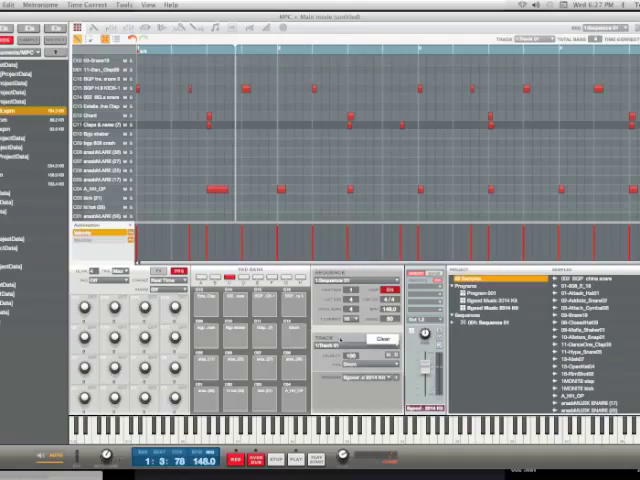
left_click(380, 334)
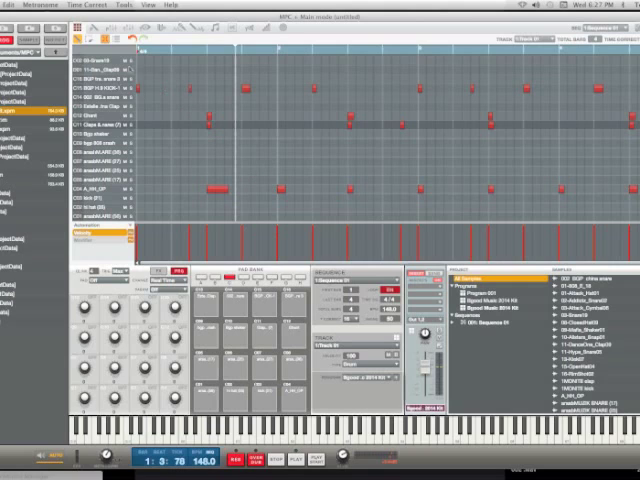
- Request Clear on the original recorded track via the Edit > Track commands
left_click(24, 4)
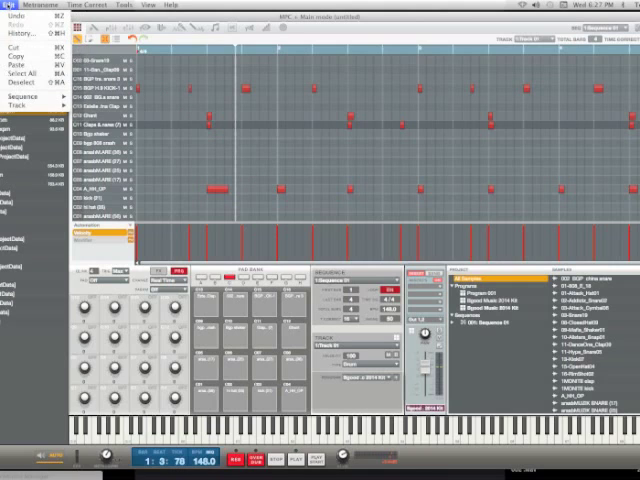
left_click(36, 114)
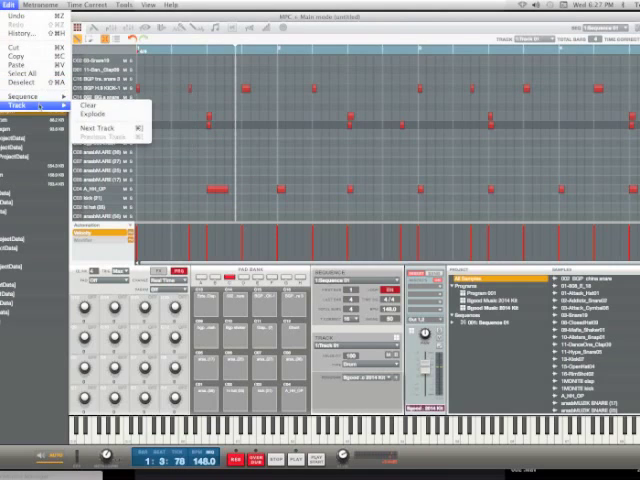
mouse_move(96, 118)
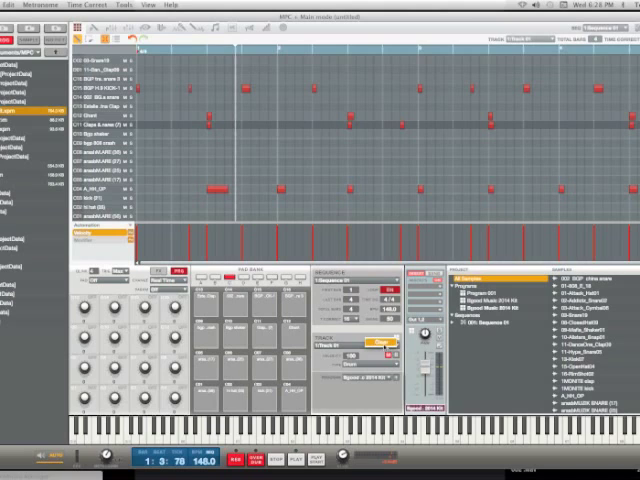
left_click(384, 344)
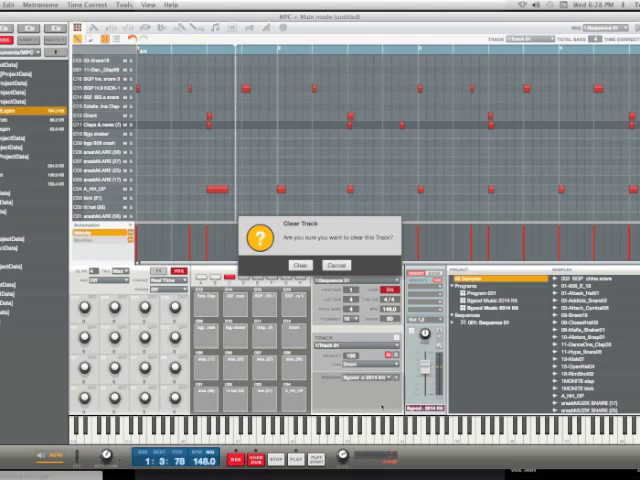